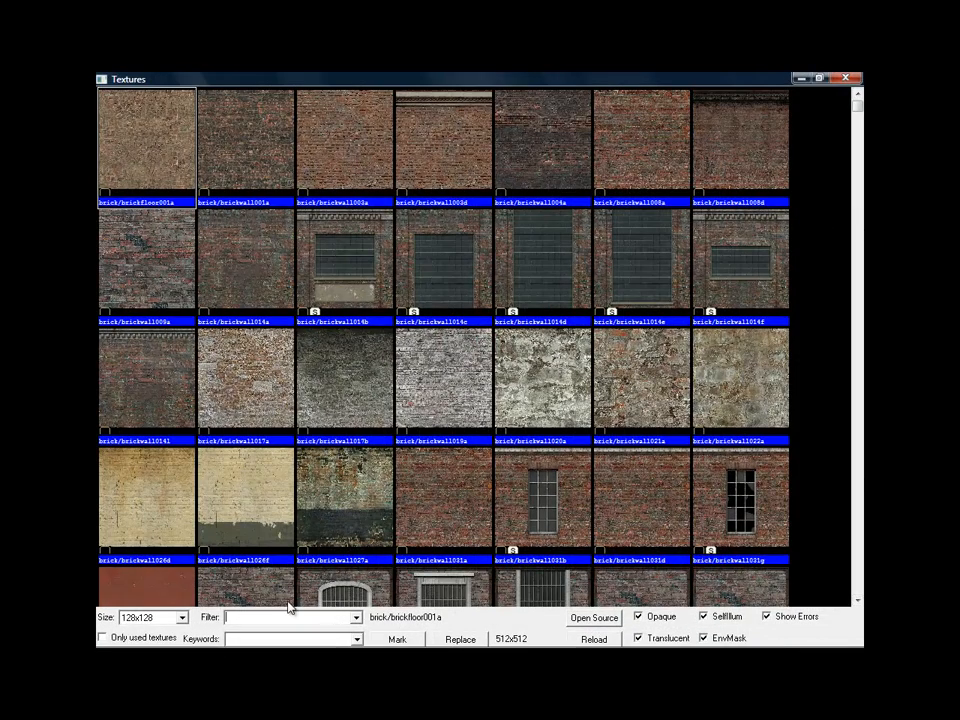
Filter the texture browser by 'glass' and scroll through the glass results.
type("glass")
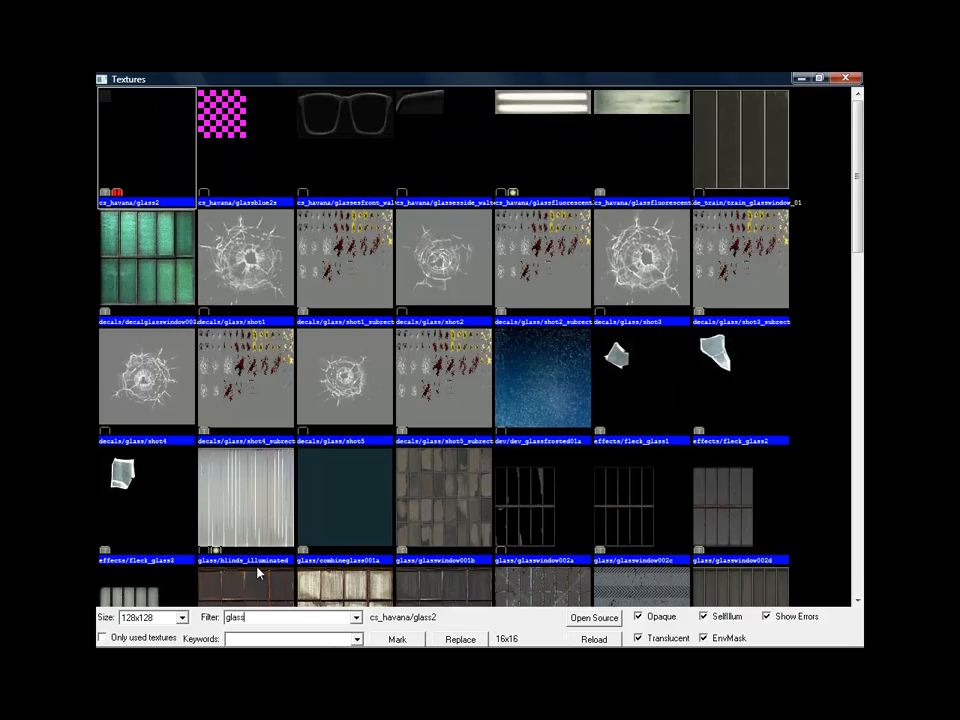
scroll("down", 3)
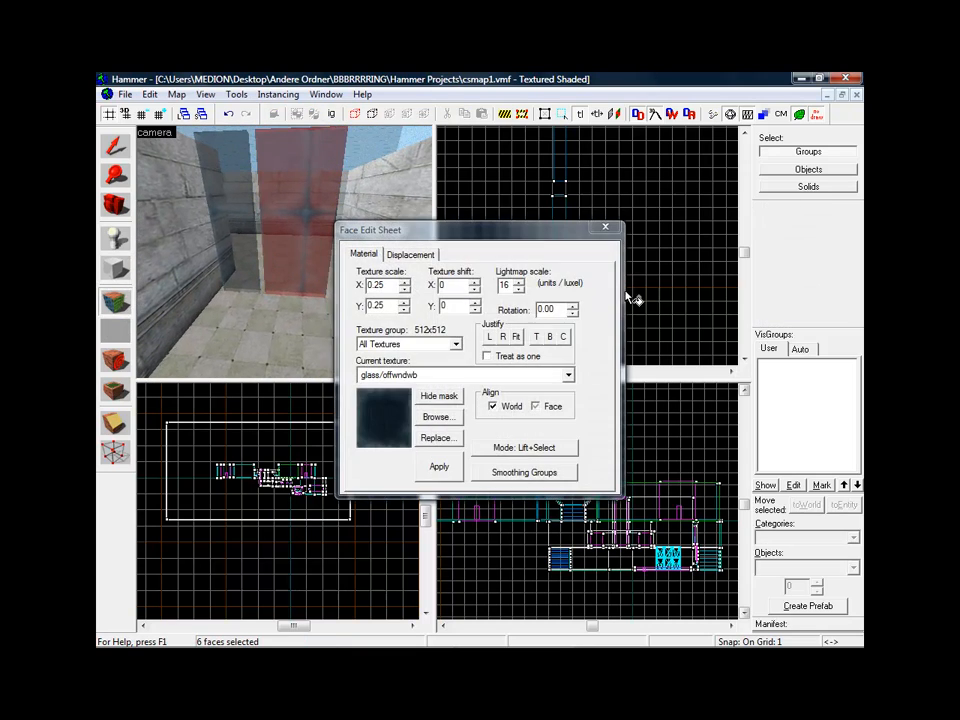
Apply the glass/offwndwb texture to the selected window brush.
left_click(605, 227)
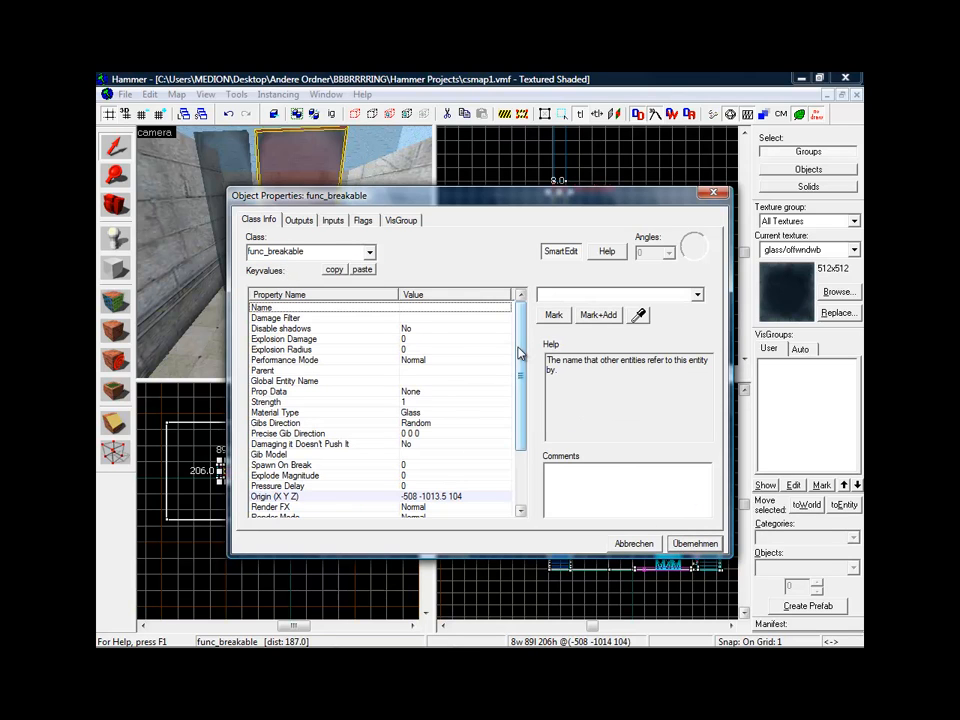
Apply Strength 150 to the func_breakable glass entity's properties.
scroll("down", 3)
type("150")
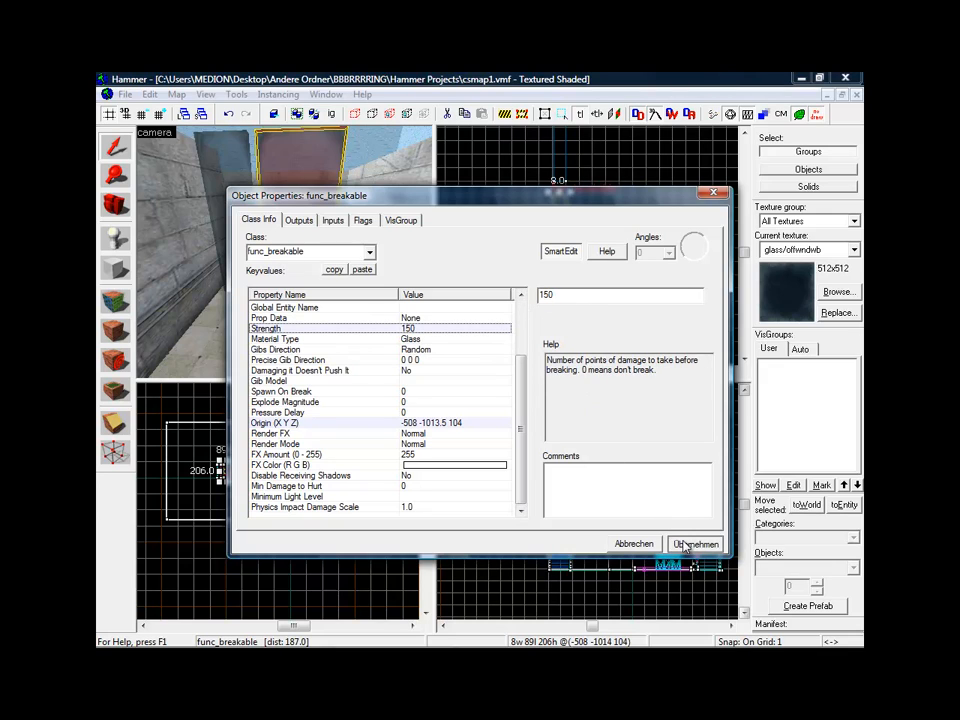
left_click(696, 543)
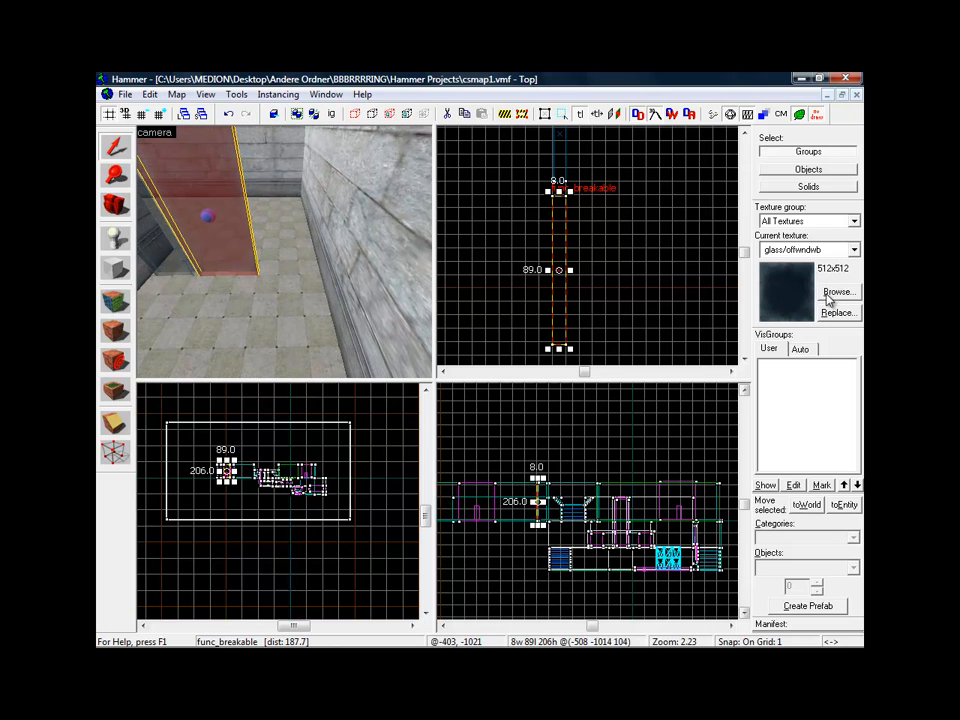
Draw a tall tools/toolsnodraw block beside the windows and select one of its faces.
left_click(837, 291)
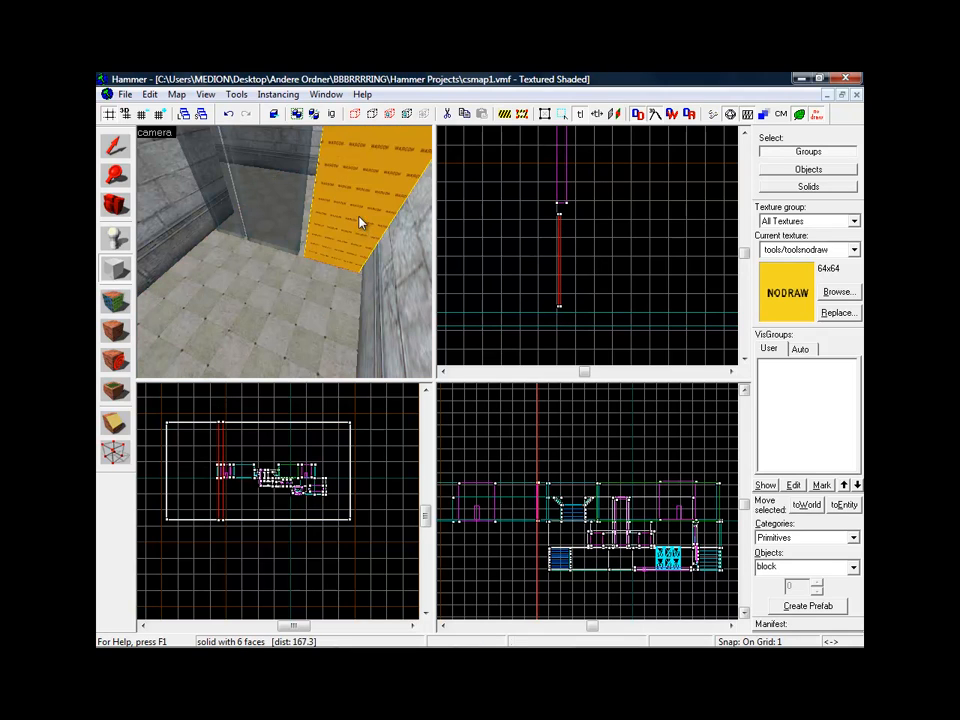
mouse_move(326, 219)
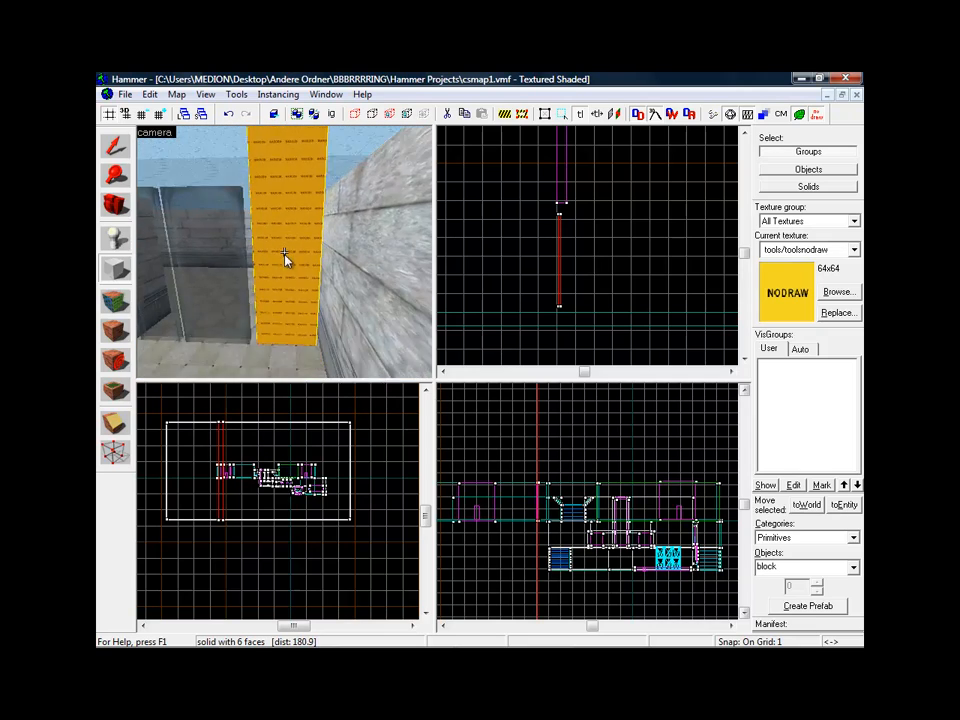
left_click_drag(285, 258, 200, 285)
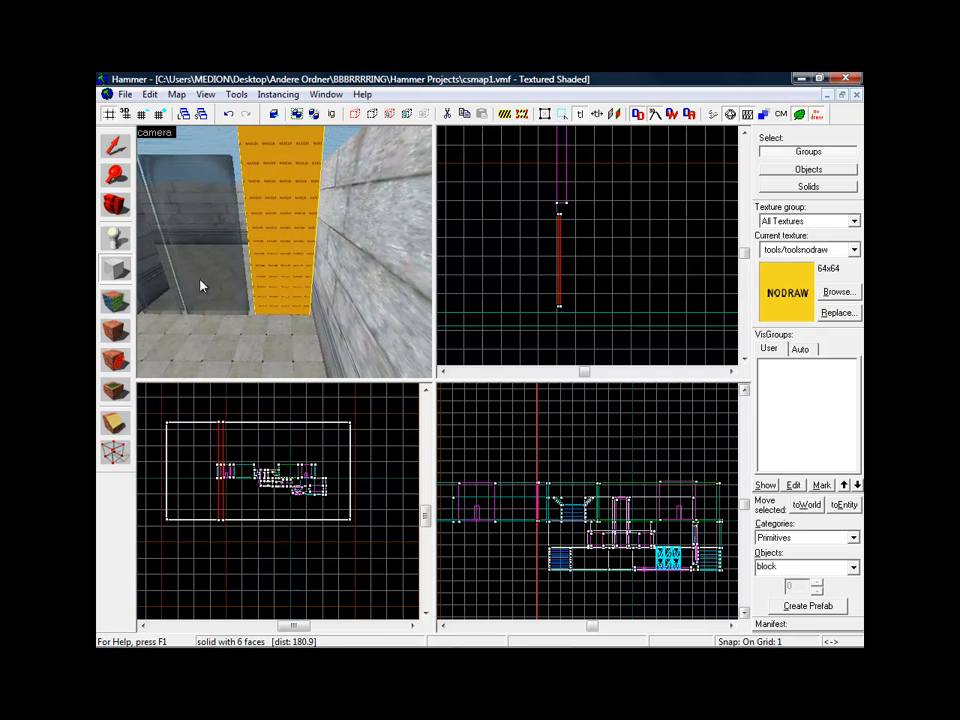
left_click(115, 300)
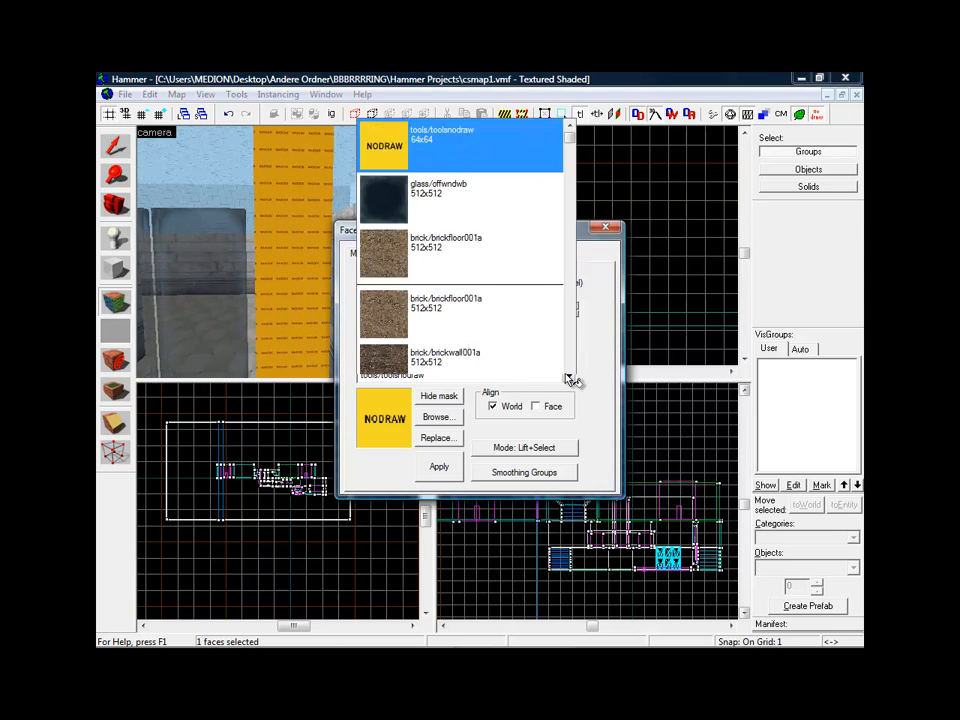
Replace the tall block's nodraw texture with glass/offwndwb.
scroll("down", 3)
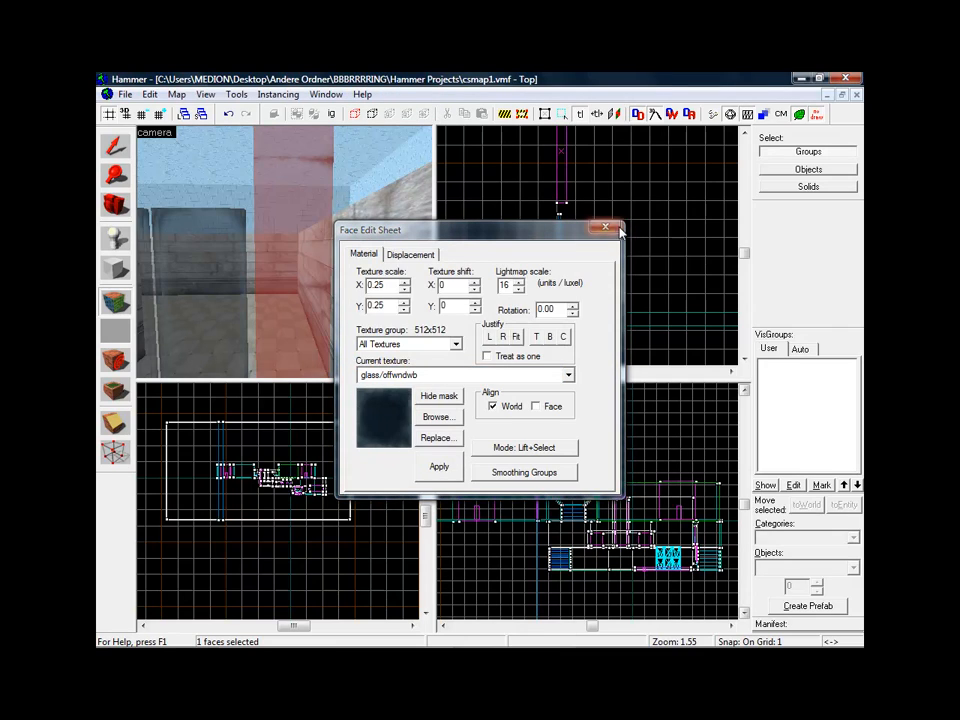
left_click(606, 227)
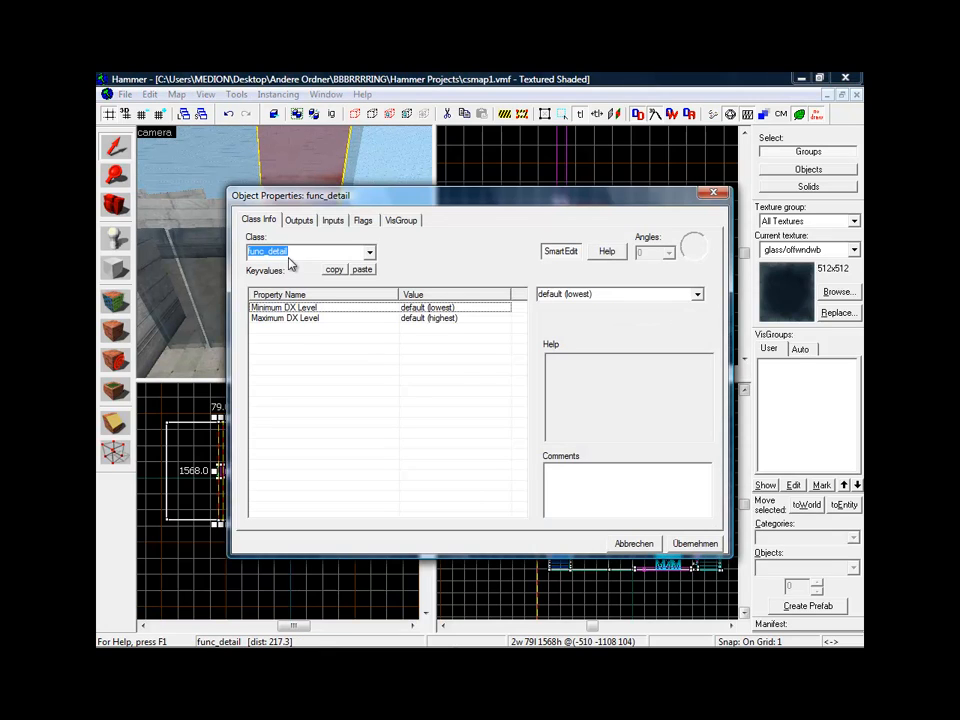
Set the third block's entity class to func_breakable_surf and close Object Properties.
left_click(369, 251)
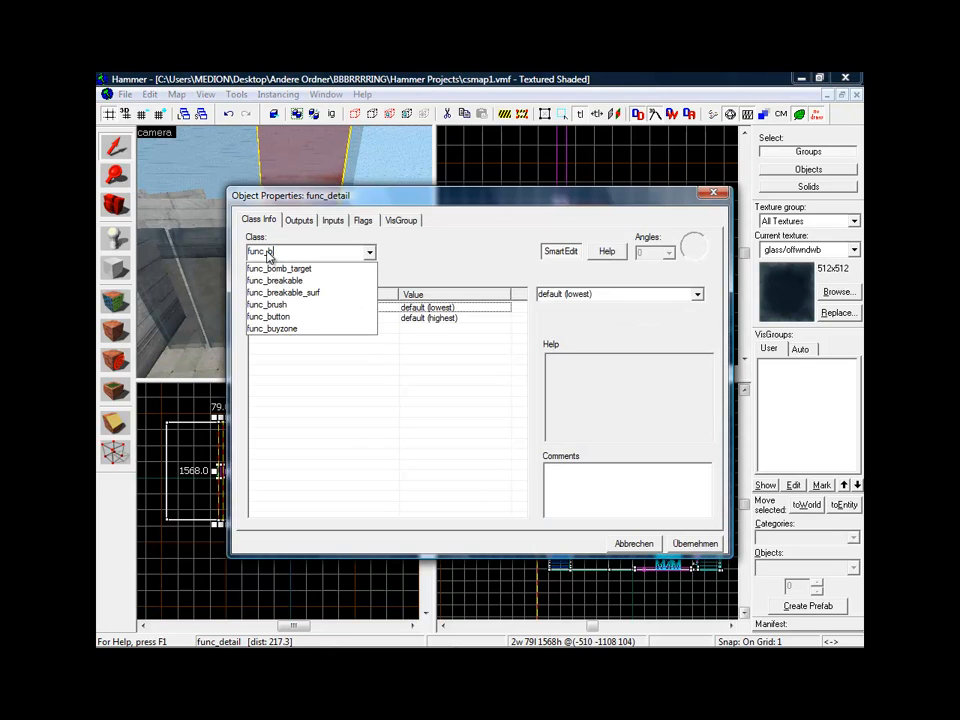
left_click(283, 292)
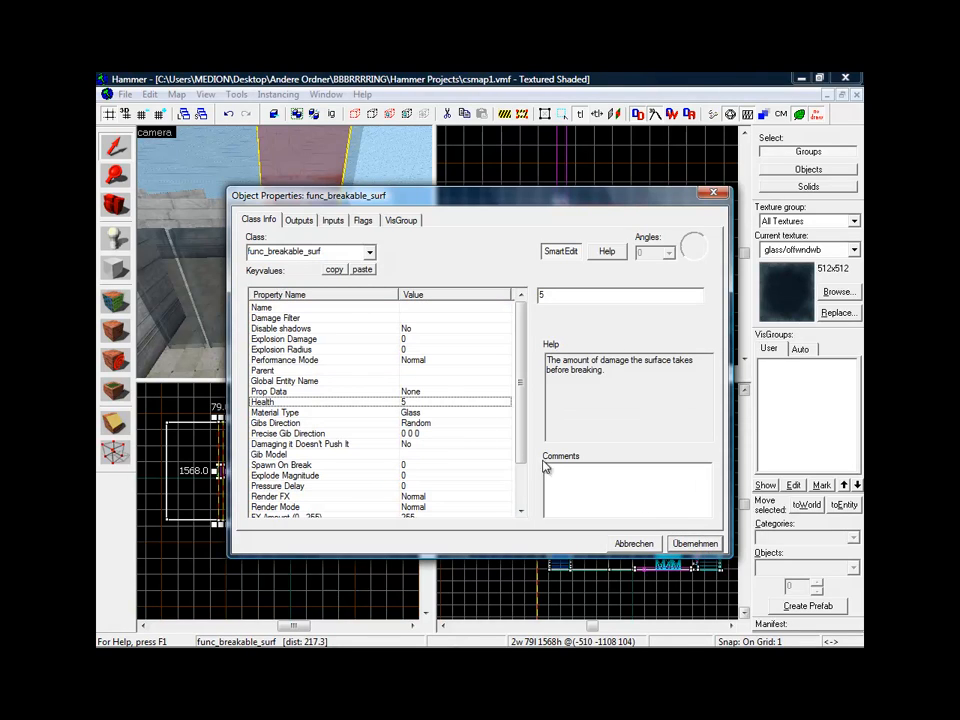
scroll("down", 3)
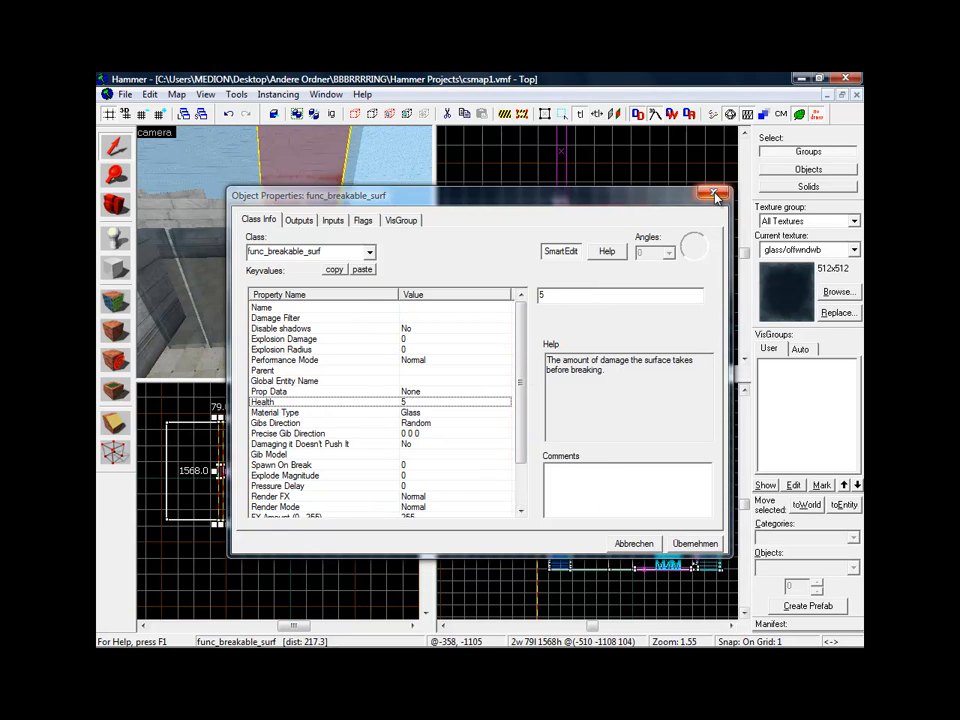
left_click(714, 194)
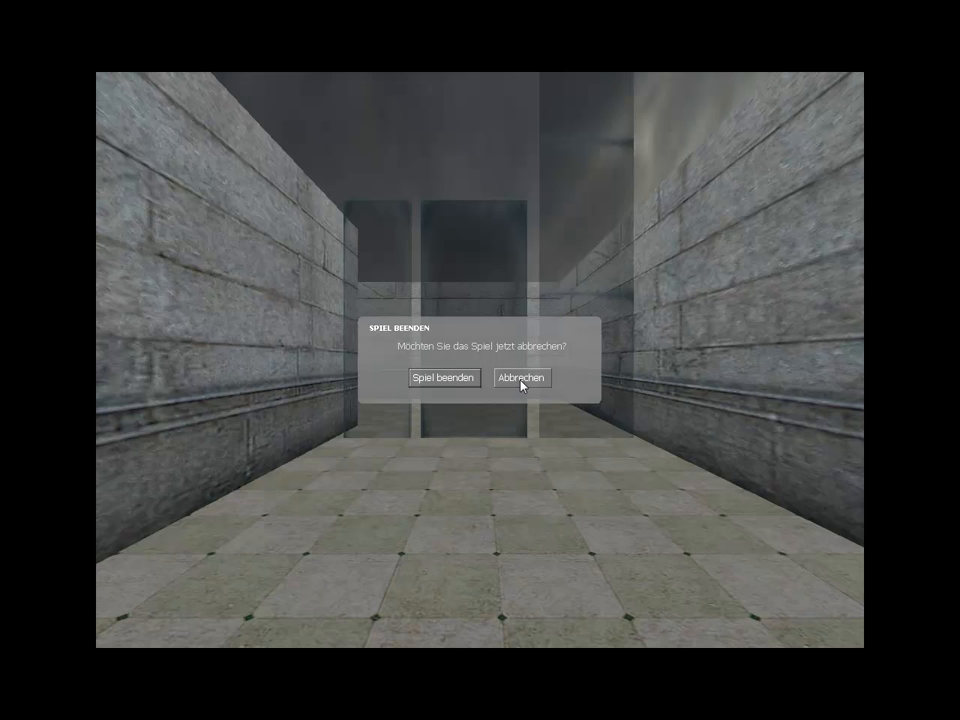
Cancel the quit prompt and join the Terrorist team.
left_click(521, 378)
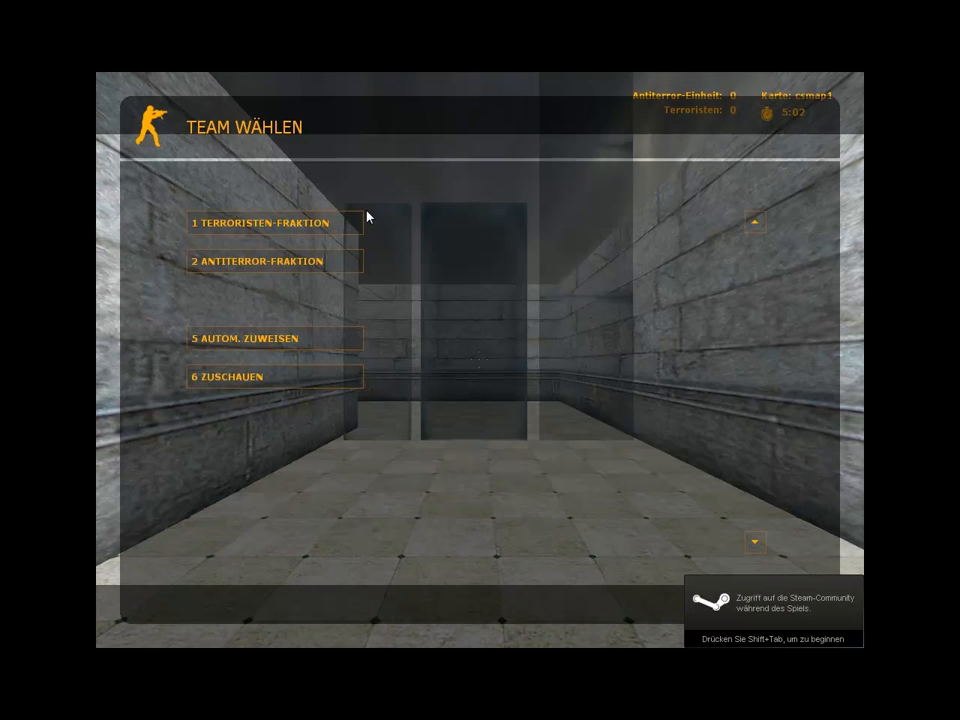
left_click(262, 222)
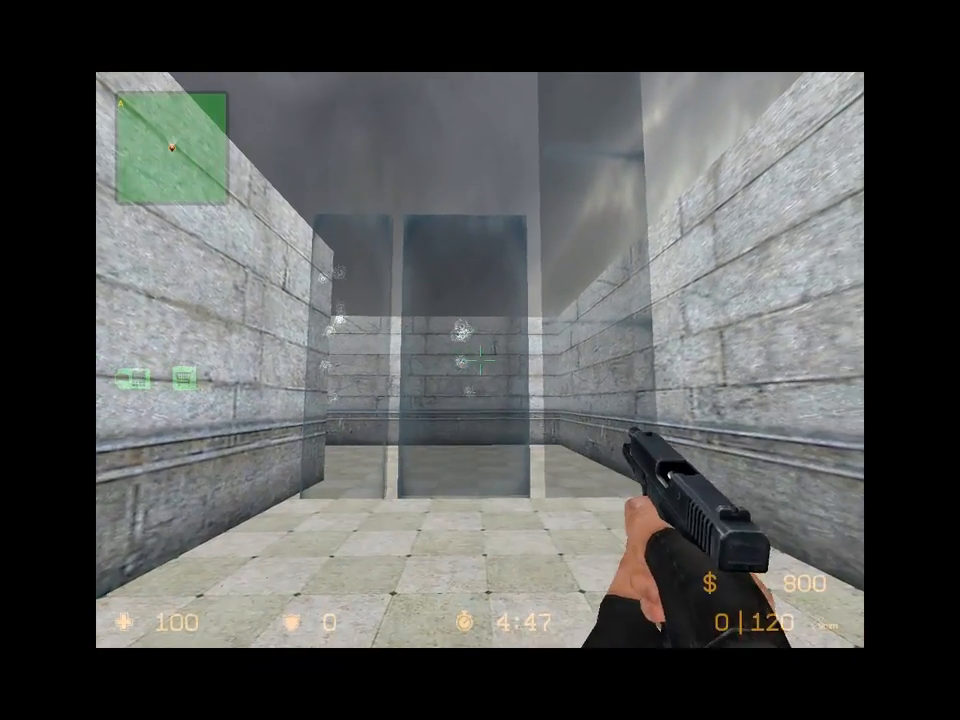
Reload the empty pistol to 14 rounds.
key("r")
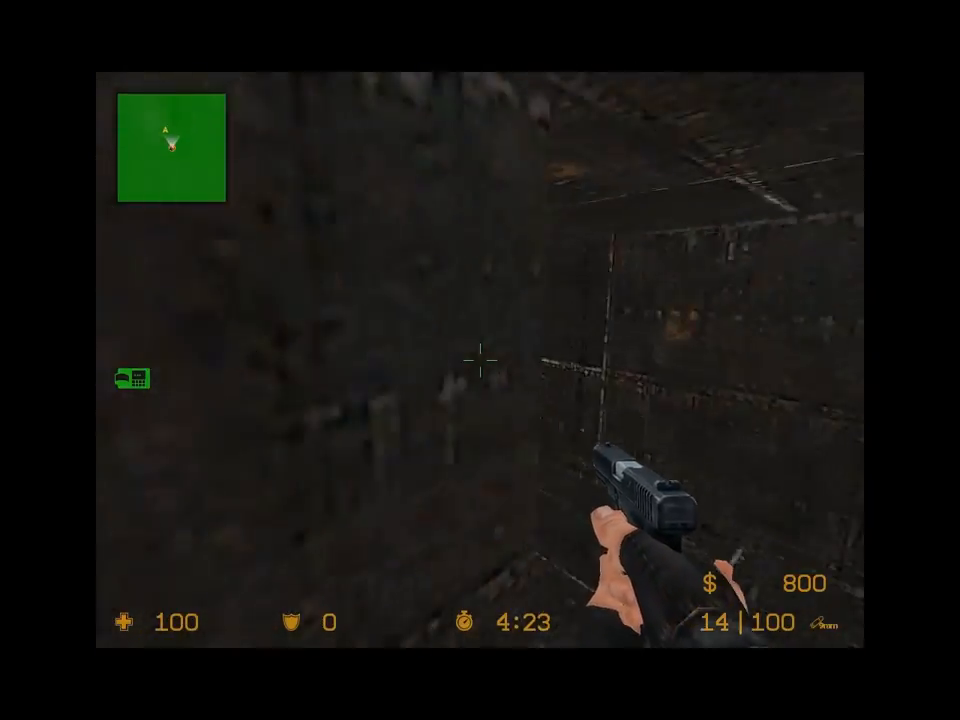
Shoot the func_breakable_surf glass pane so it cracks.
left_click(480, 360)
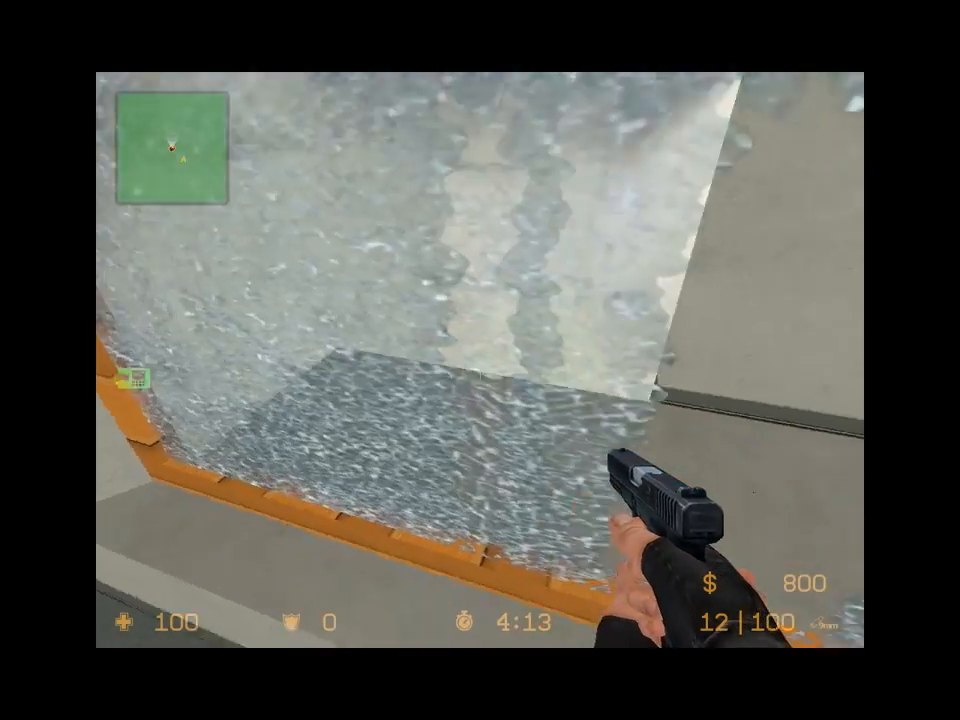
mouse_move(480, 360)
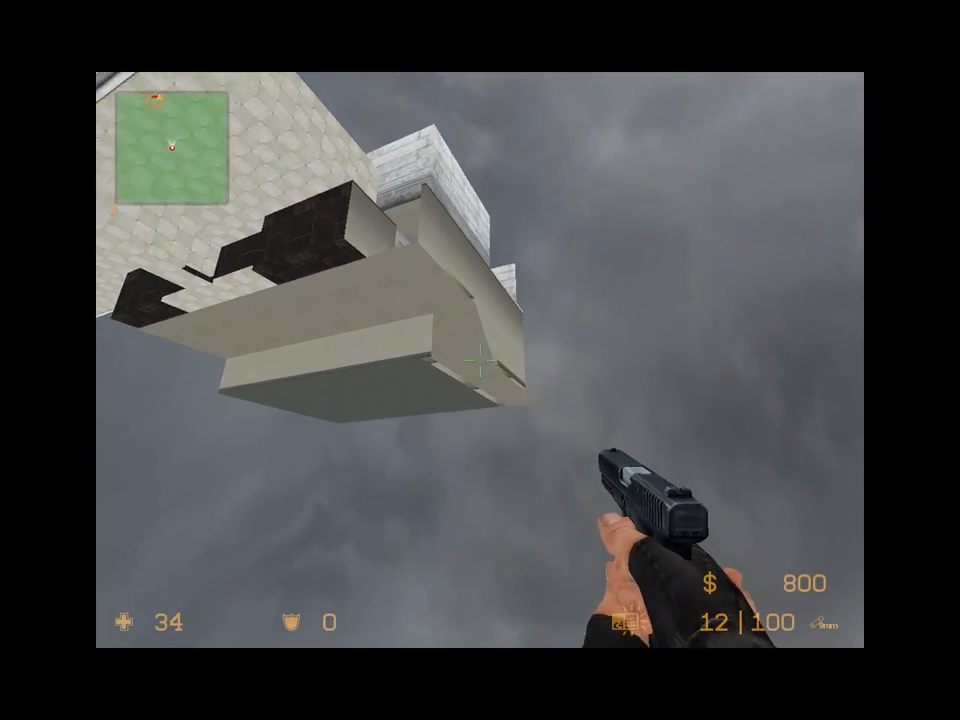
mouse_move(480, 360)
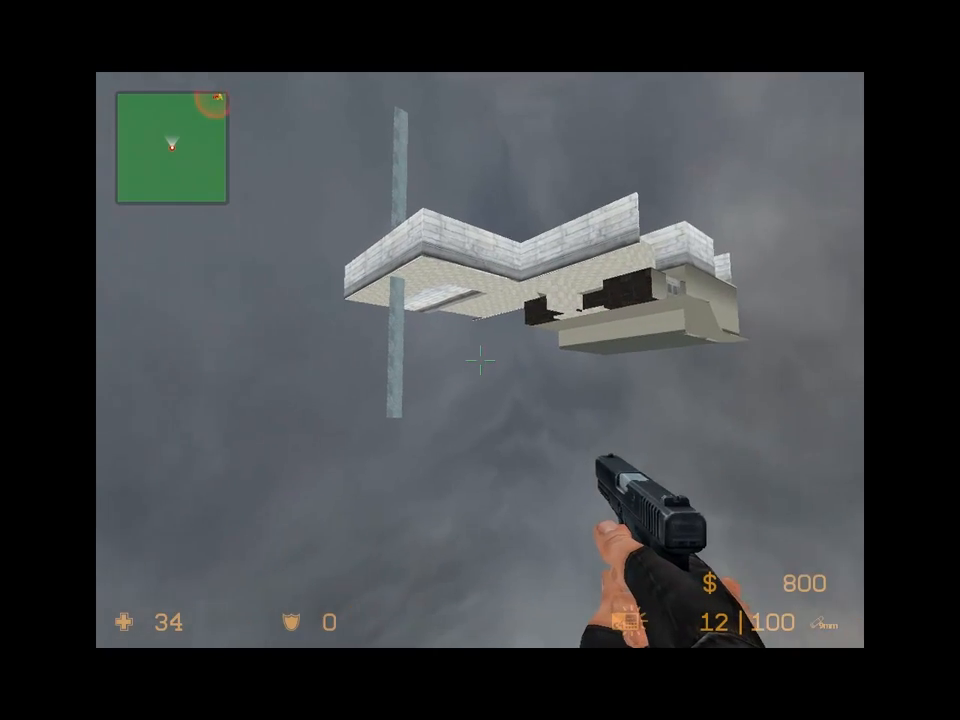
Fire repeatedly at the tall glass pillar and windows until panes shatter and break away.
left_click(480, 360)
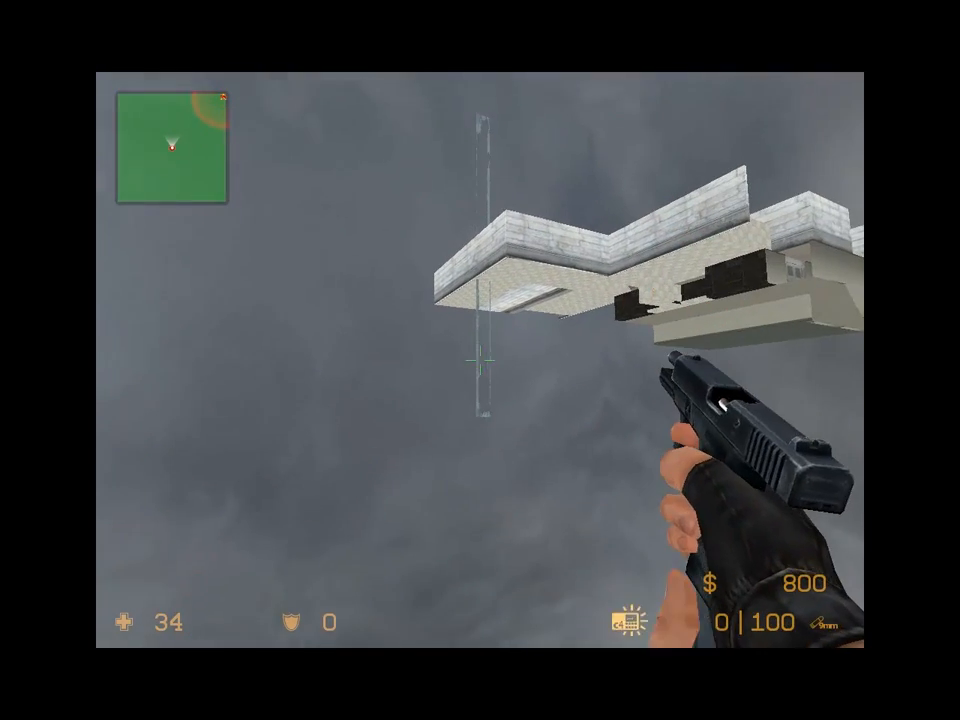
left_click(480, 360)
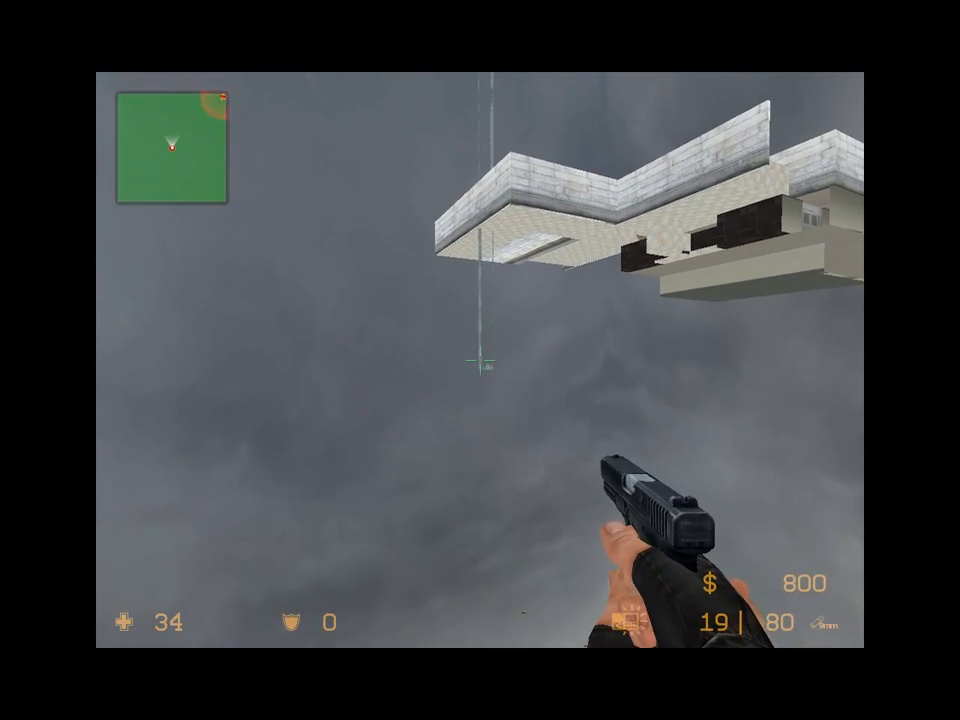
left_click(480, 360)
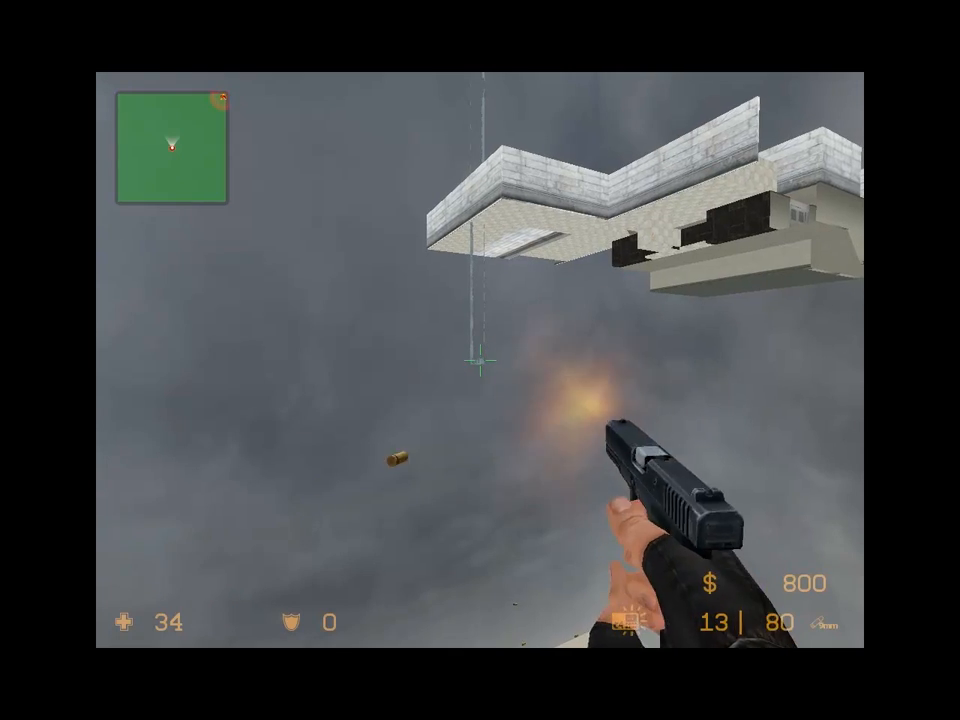
left_click(480, 360)
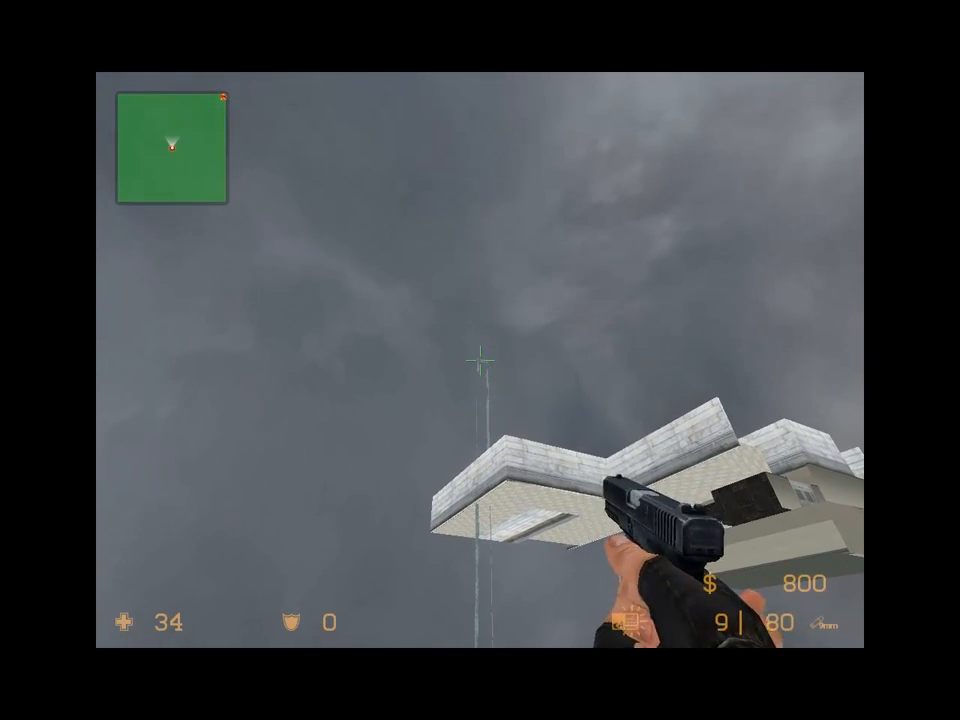
left_click(480, 360)
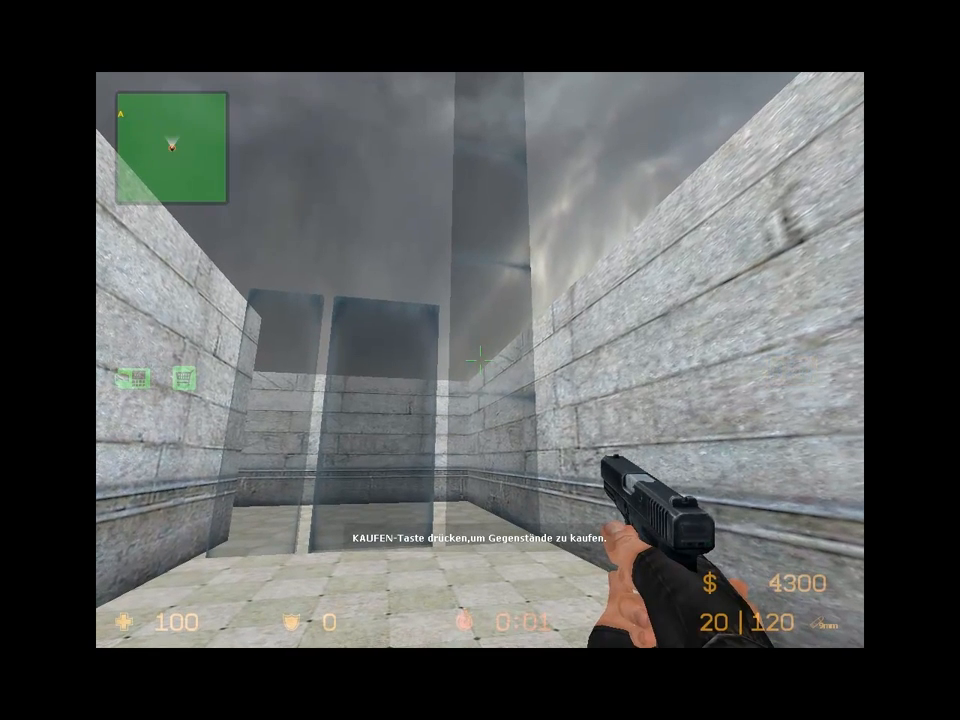
left_click(480, 360)
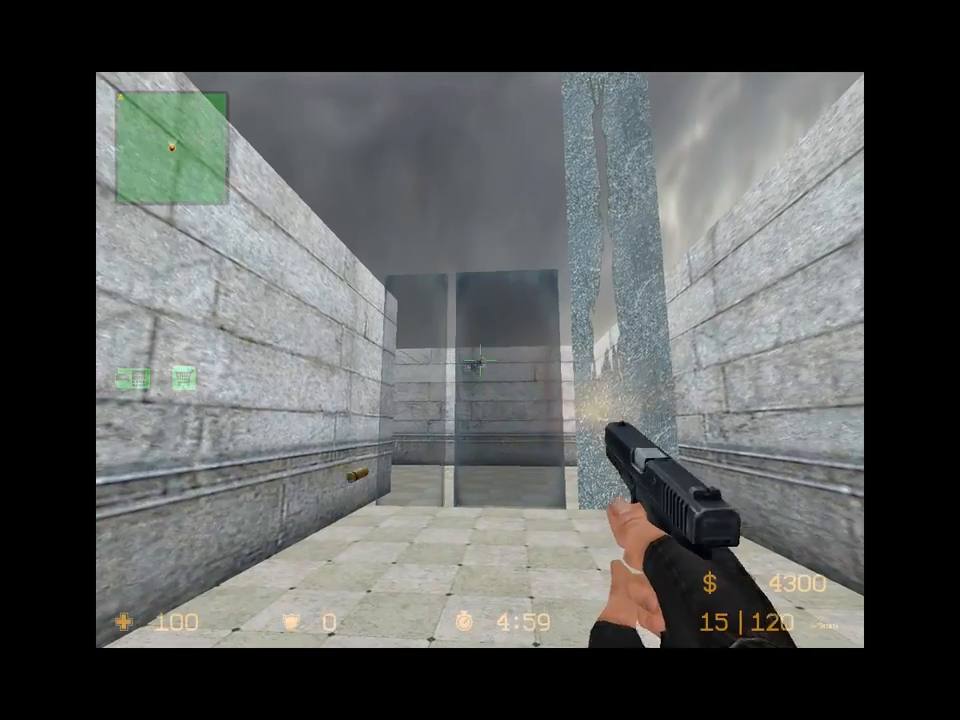
left_click(480, 360)
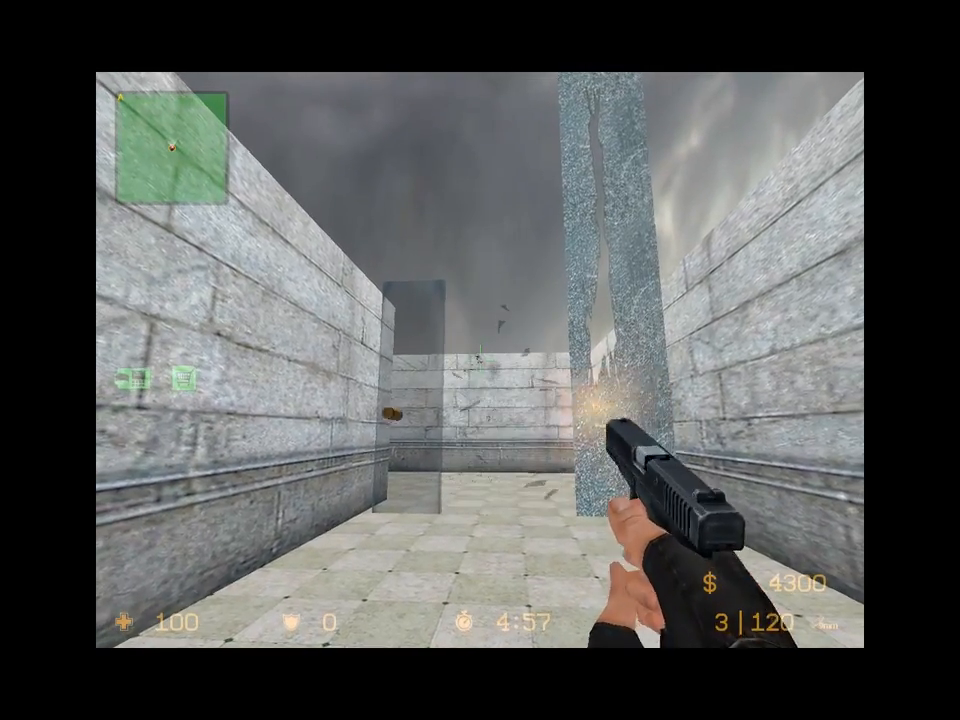